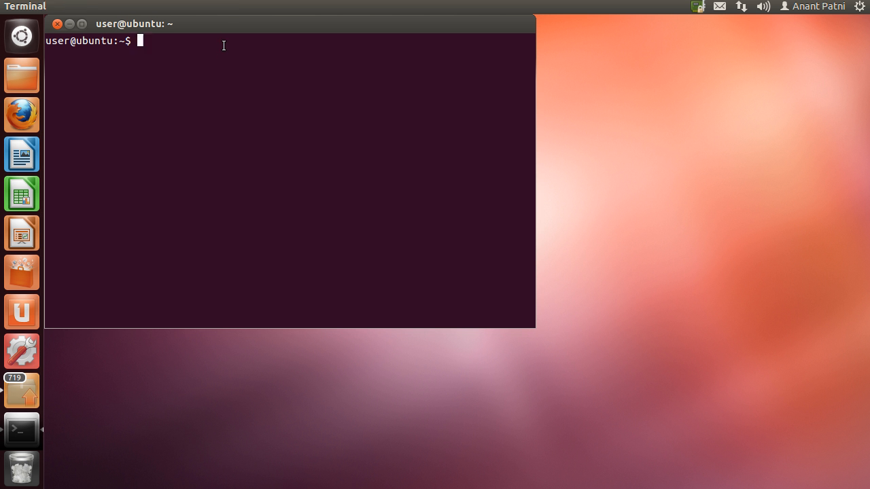
- Run pwd to print the working directory, showing /home/user
{"action": "type", "text": "pwd"}
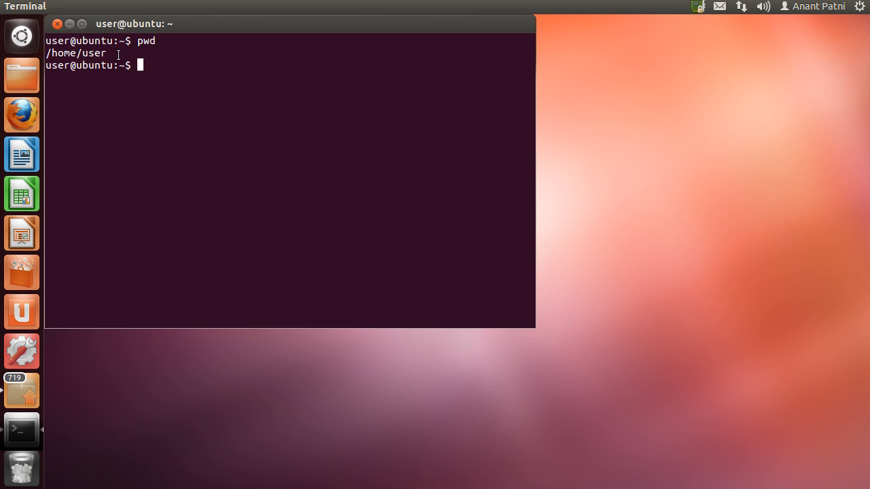
{"action": "mouse_move", "coordinate": [74, 53]}
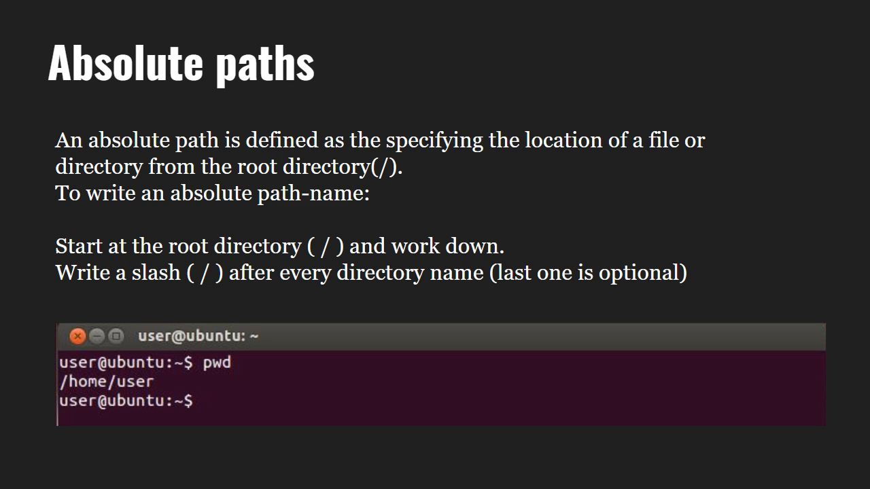
- Advance to the 'Absolute paths' slide explaining paths that start from the root directory
{"action": "key", "text": "Right"}
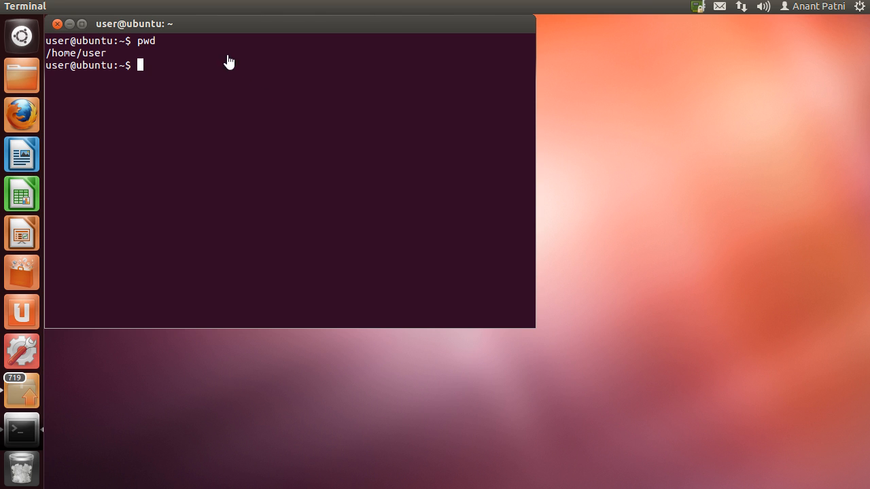
- List the home folder with ls, then change into Desktop with cd Desktop
{"action": "type", "text": "ls"}
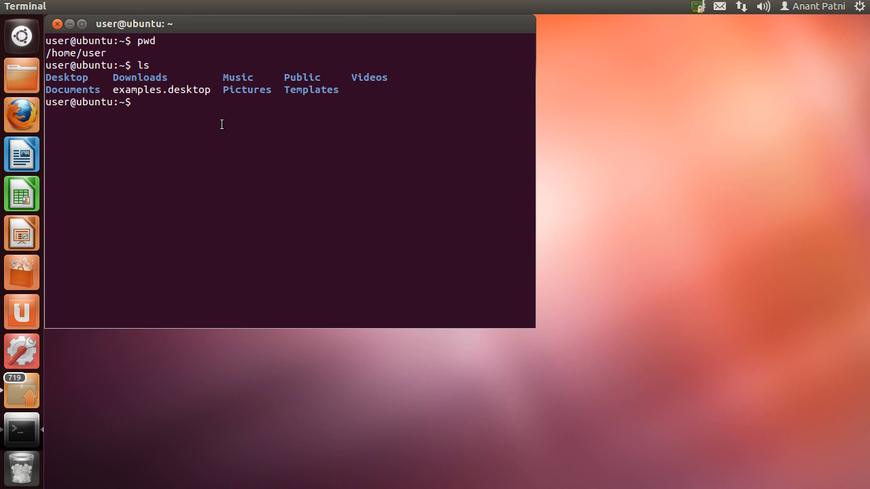
{"action": "type", "text": "cd"}
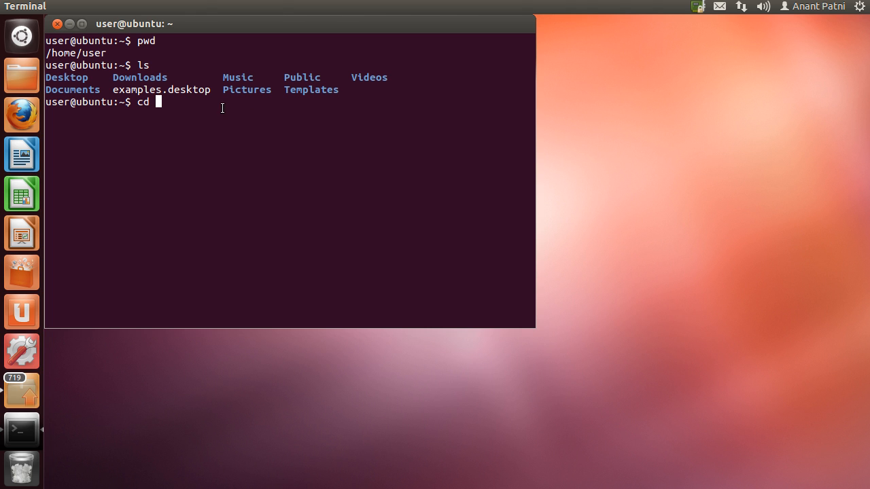
{"action": "mouse_move", "coordinate": [144, 84]}
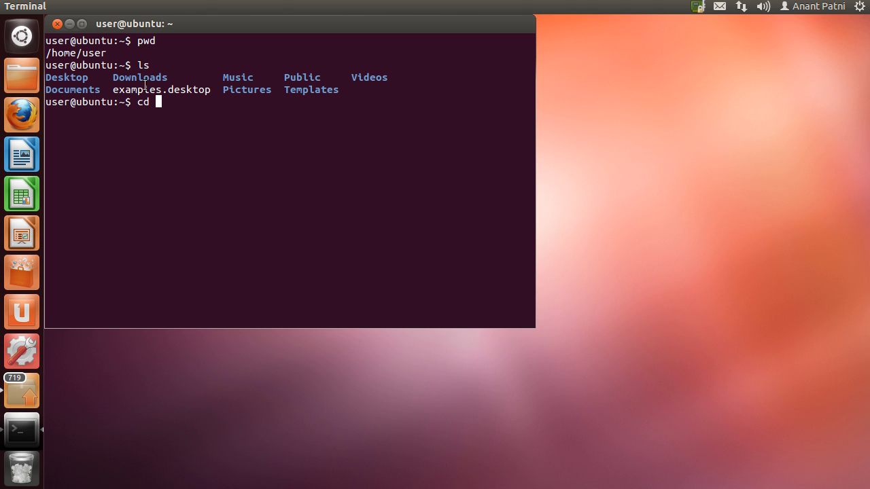
{"action": "mouse_move", "coordinate": [56, 80]}
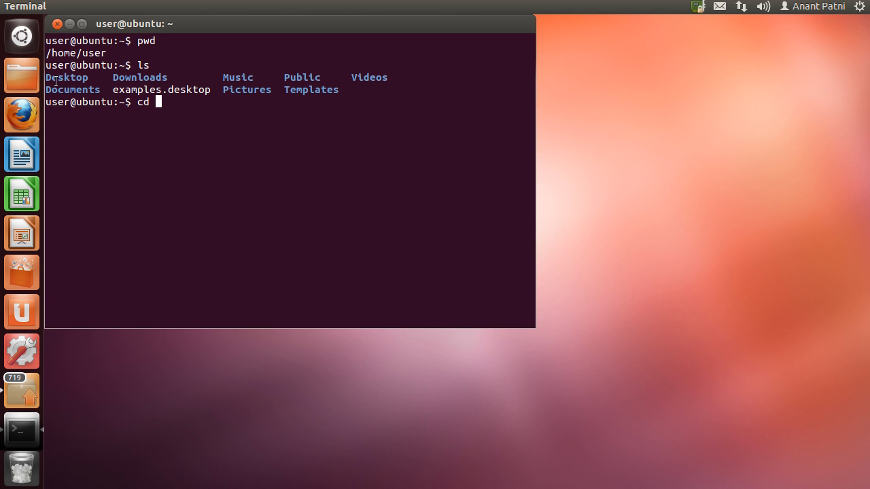
{"action": "type", "text": "Desktop"}
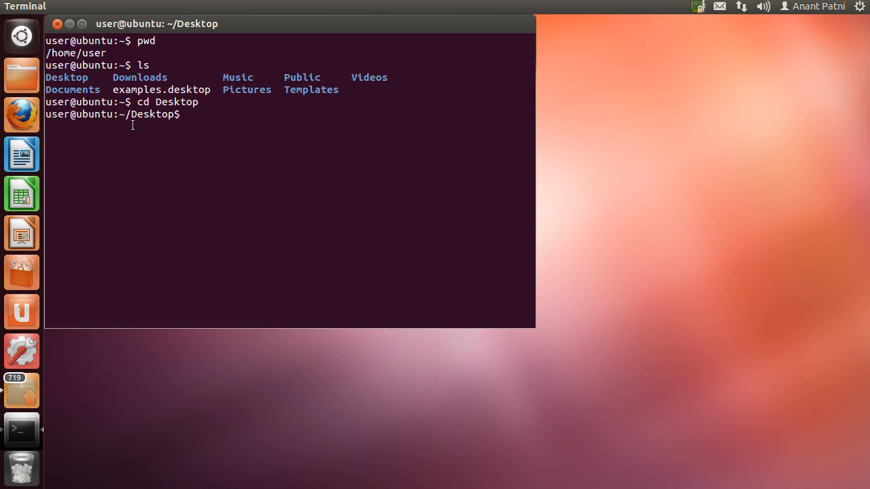
{"action": "mouse_move", "coordinate": [209, 127]}
{"action": "type", "text": "pwd"}
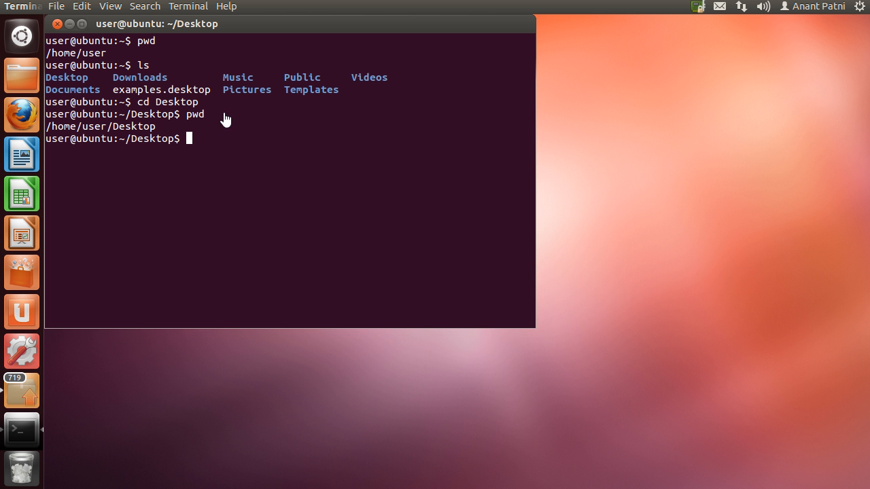
{"action": "mouse_move", "coordinate": [129, 110]}
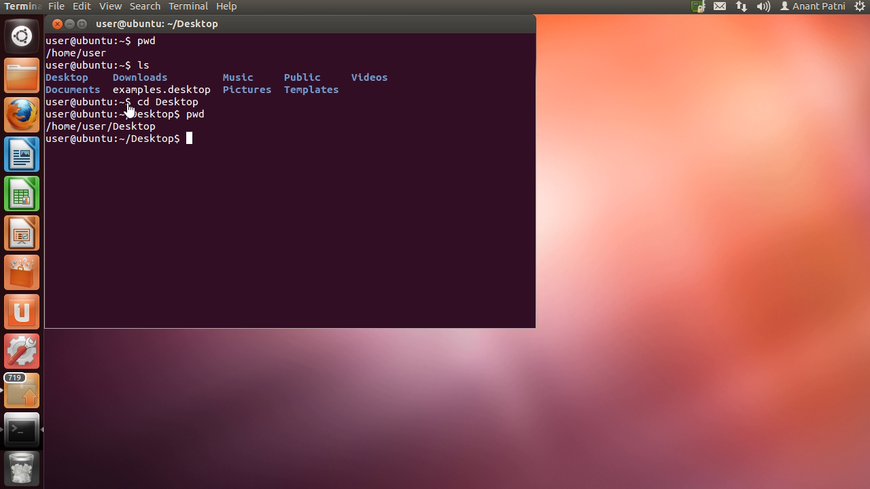
{"action": "mouse_move", "coordinate": [155, 114]}
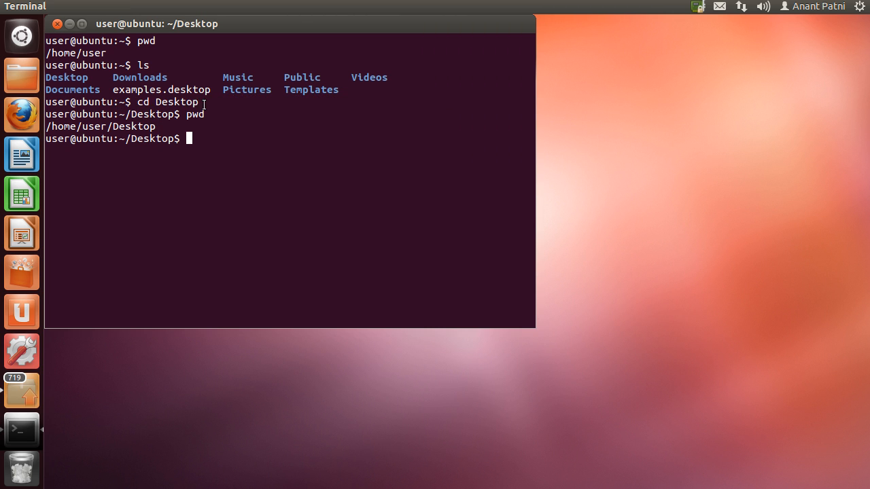
{"action": "mouse_move", "coordinate": [129, 106]}
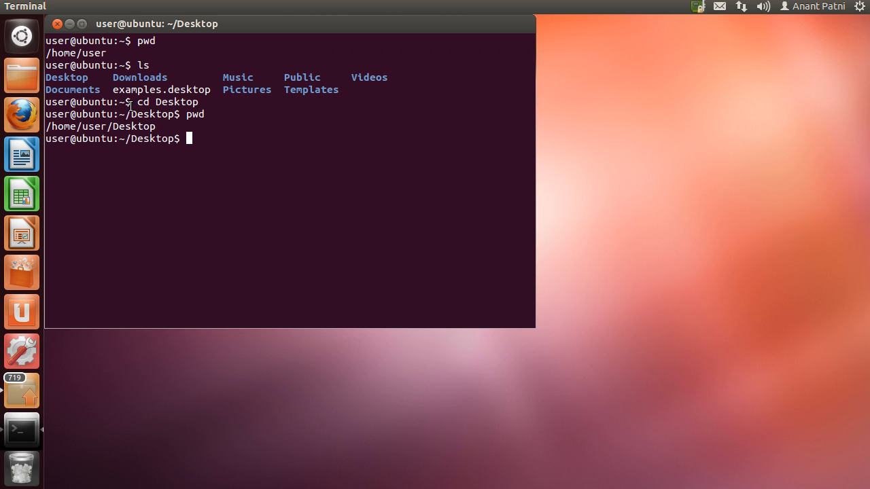
{"action": "mouse_move", "coordinate": [212, 149]}
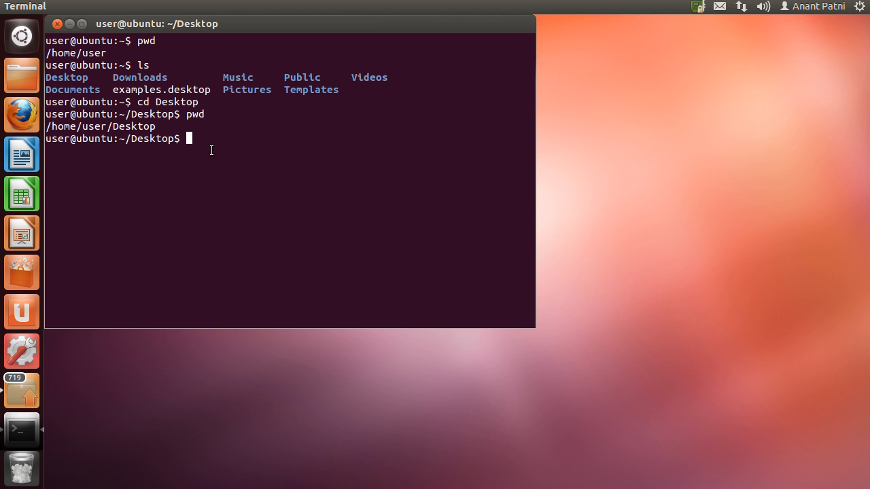
- Enter cd .. at the ~/Desktop prompt to prepare returning to the parent directory
{"action": "type", "text": "c"}
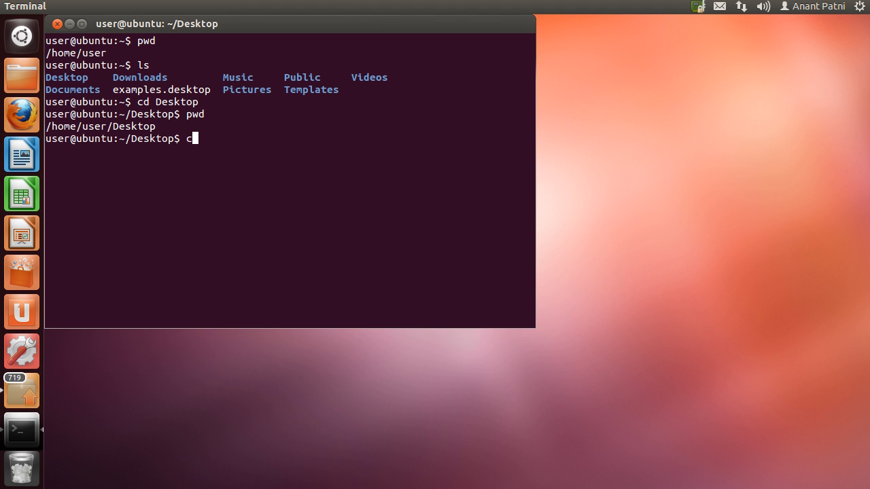
{"action": "type", "text": "d .."}
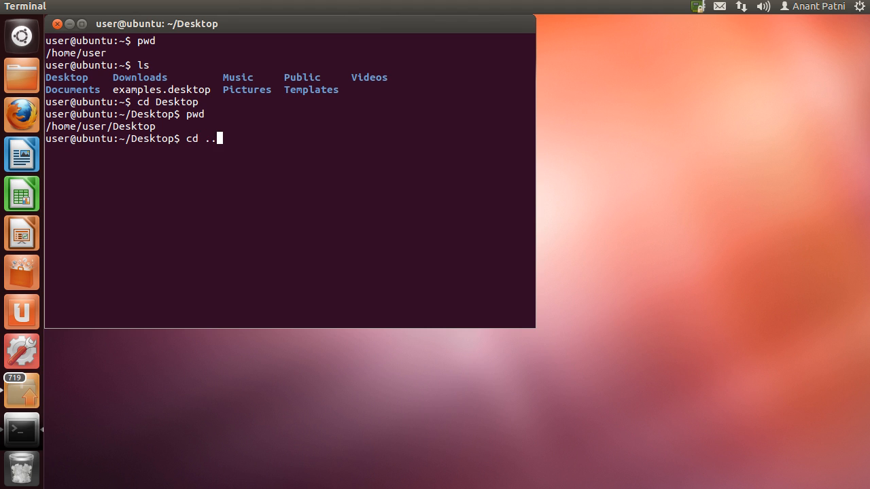